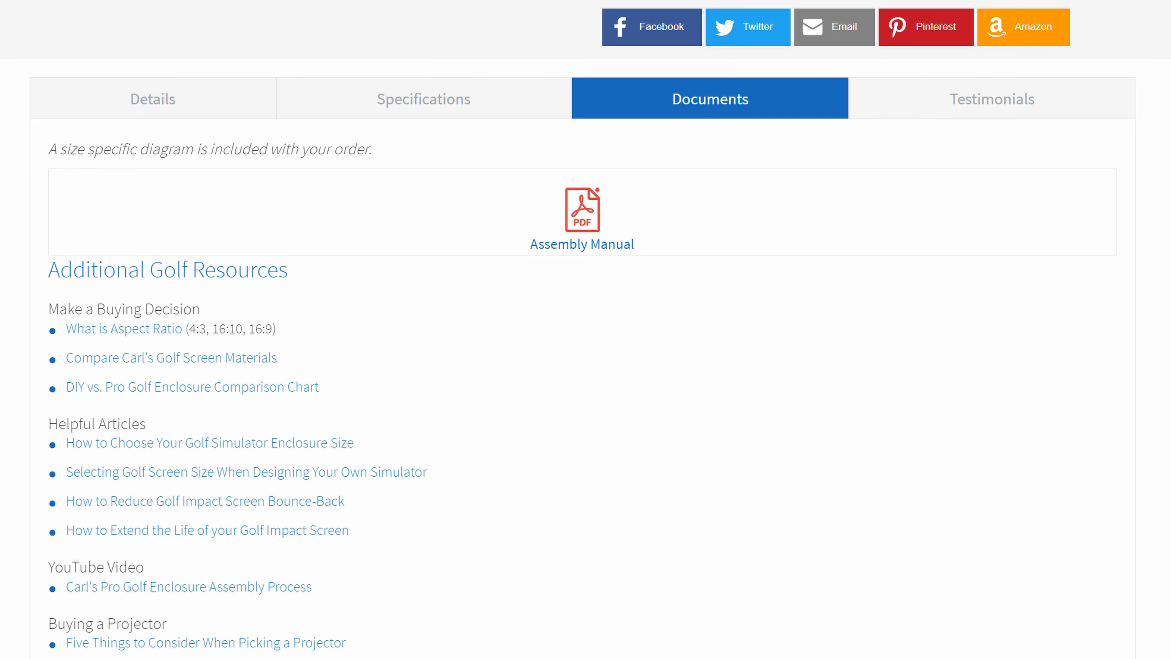
pyautogui.scroll(3)
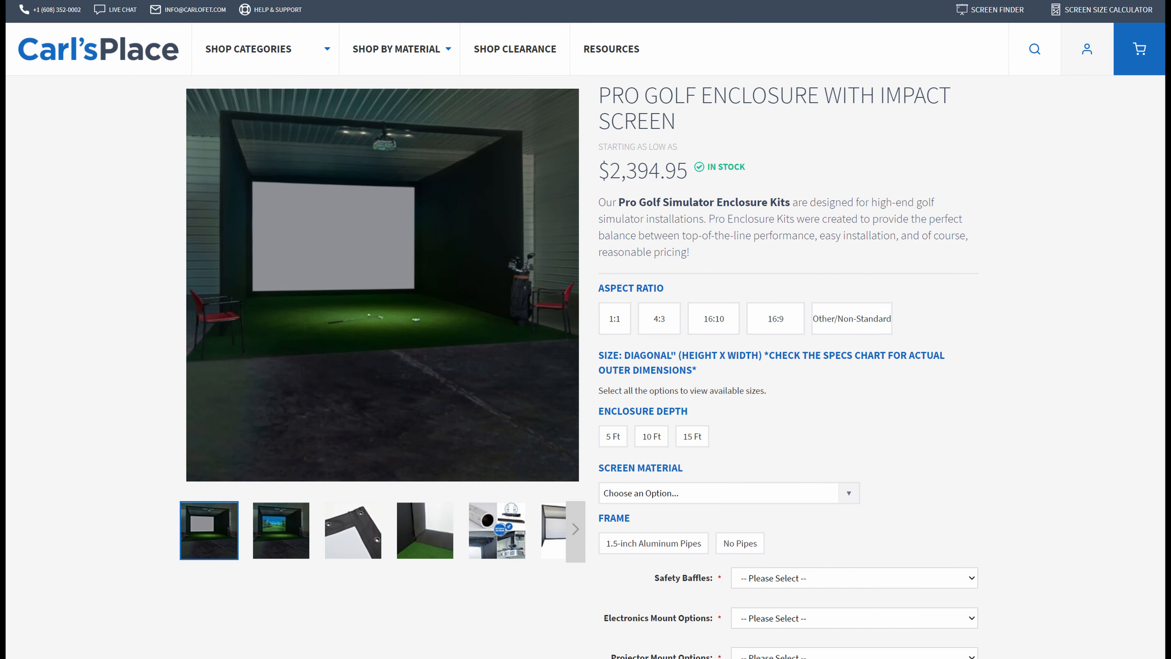